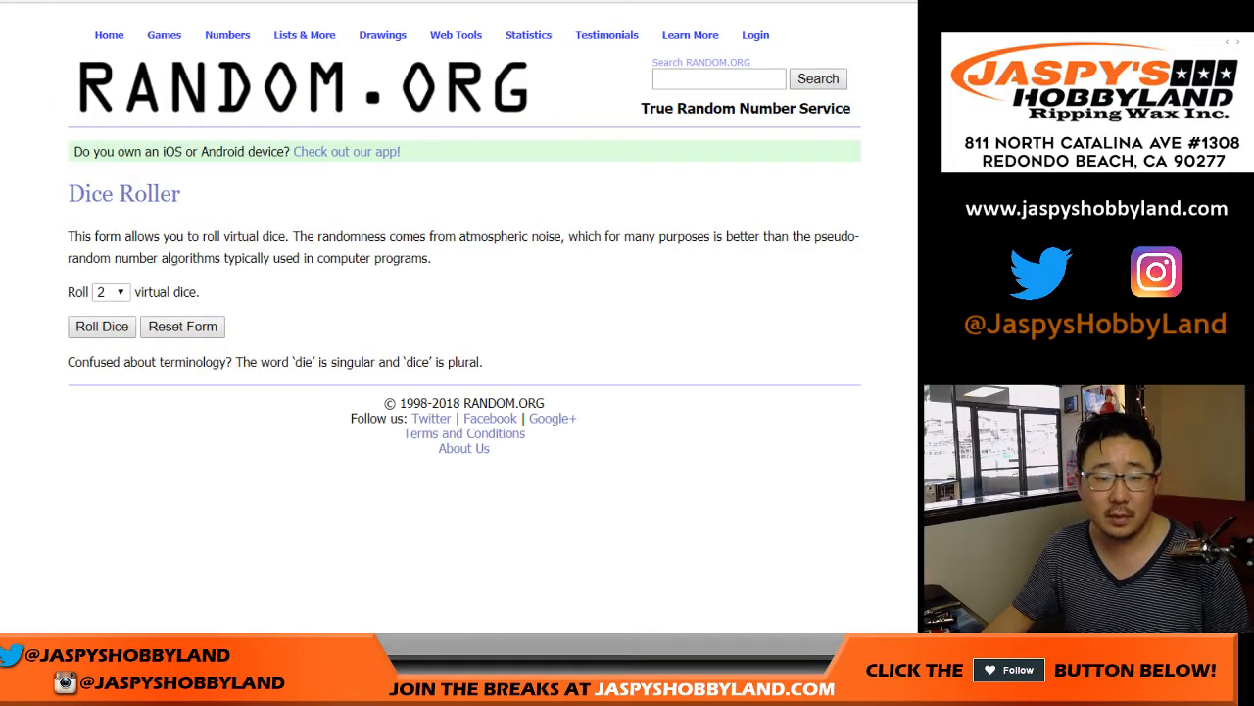
Step: Open RANDOM.ORG's List Randomizer and shuffle the 30 participant names
left_click(101, 326)
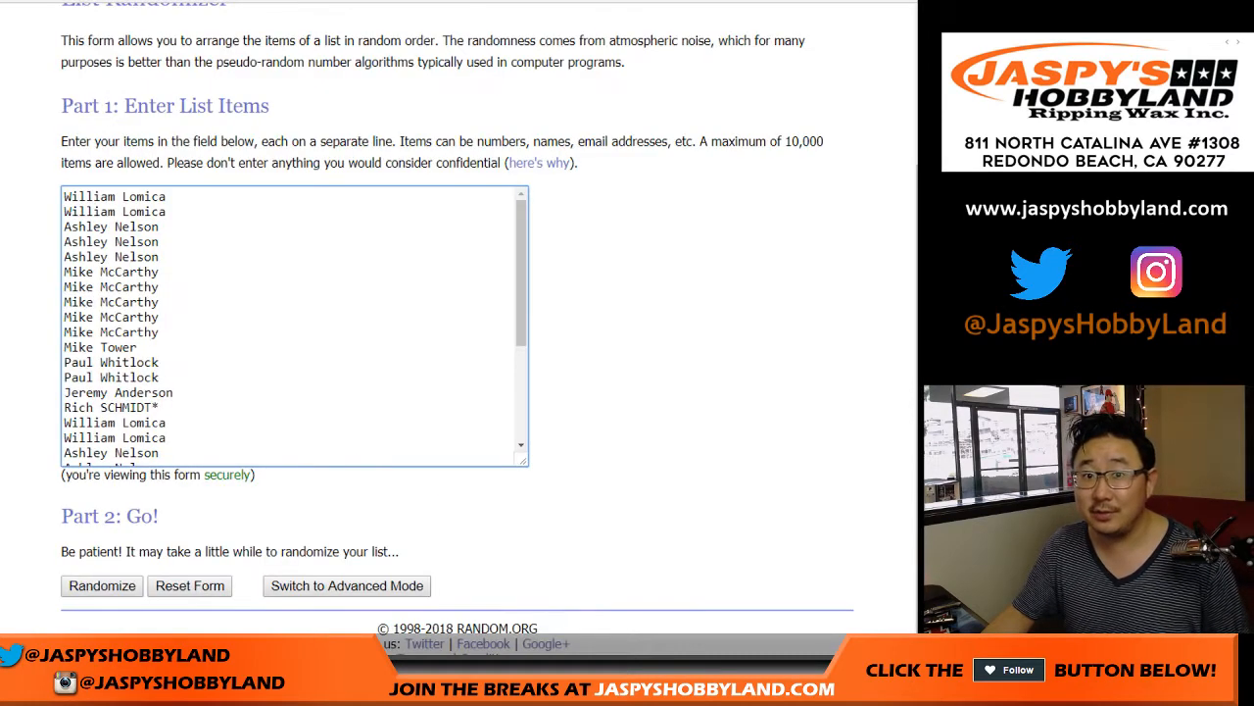
left_click(102, 585)
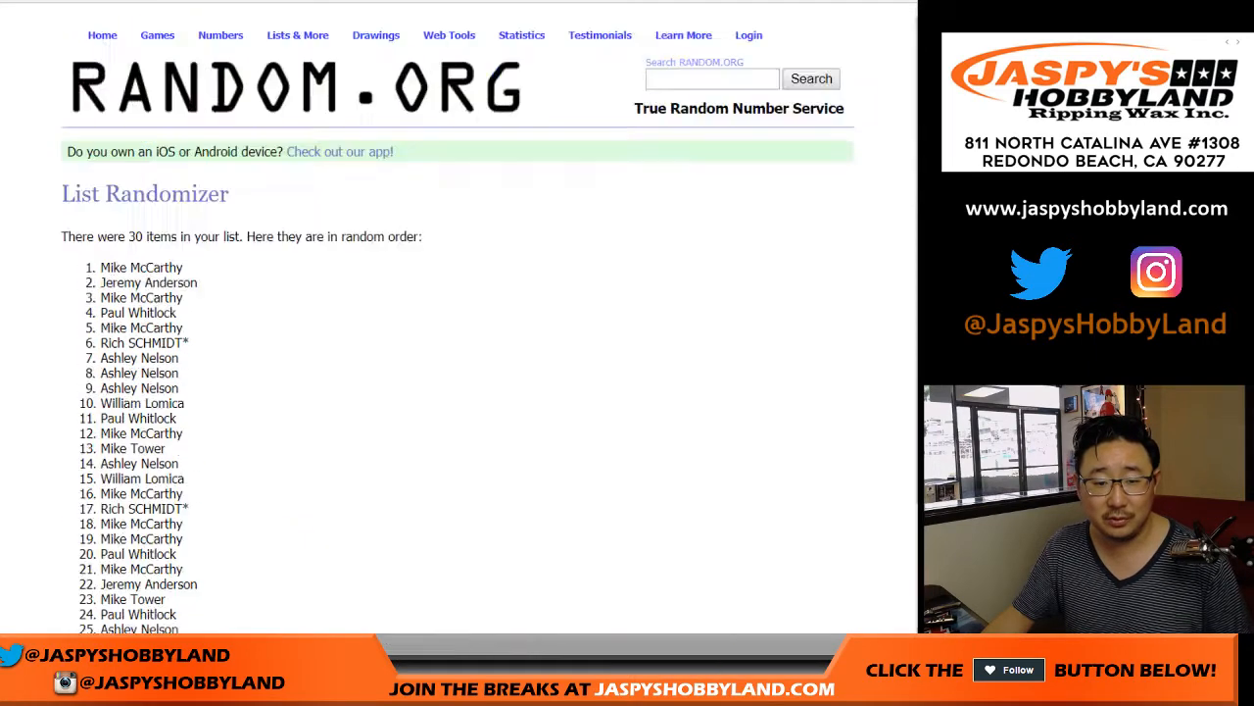
scroll("down", 3)
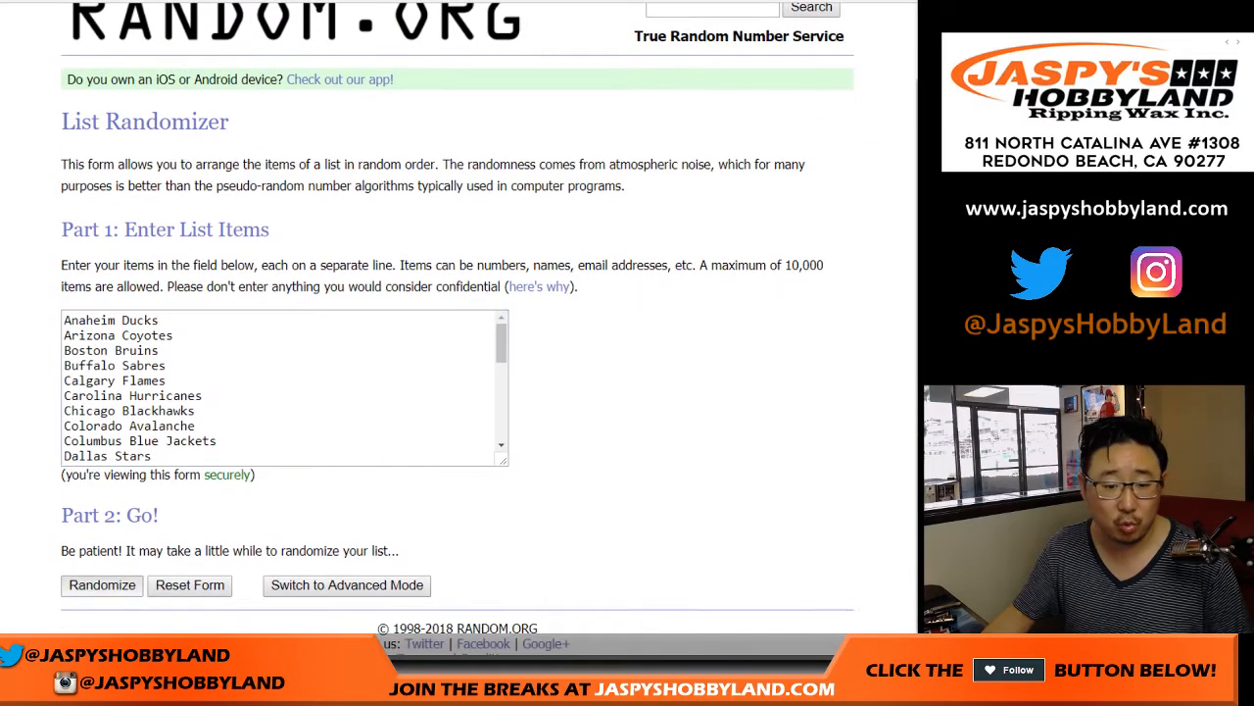
Step: Randomize the NHL team list twice and select the shuffled teams for copying
left_click(102, 585)
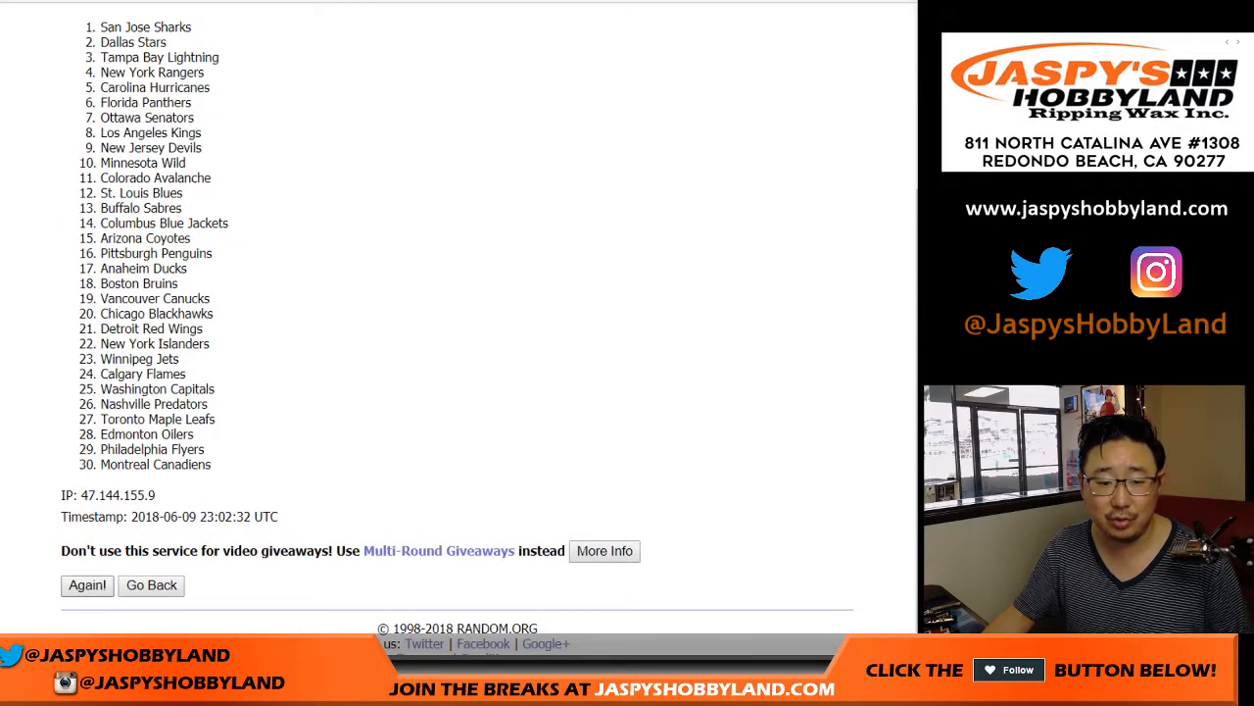
left_click(86, 585)
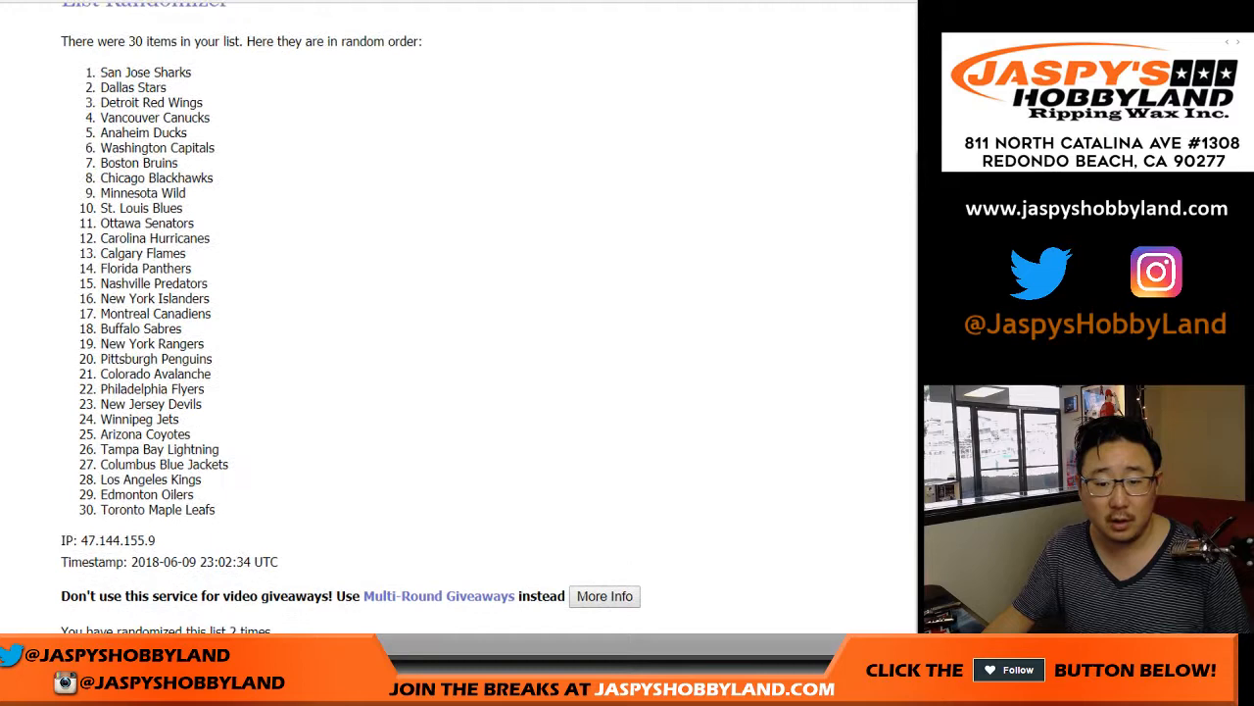
left_click_drag(94, 72, 185, 510)
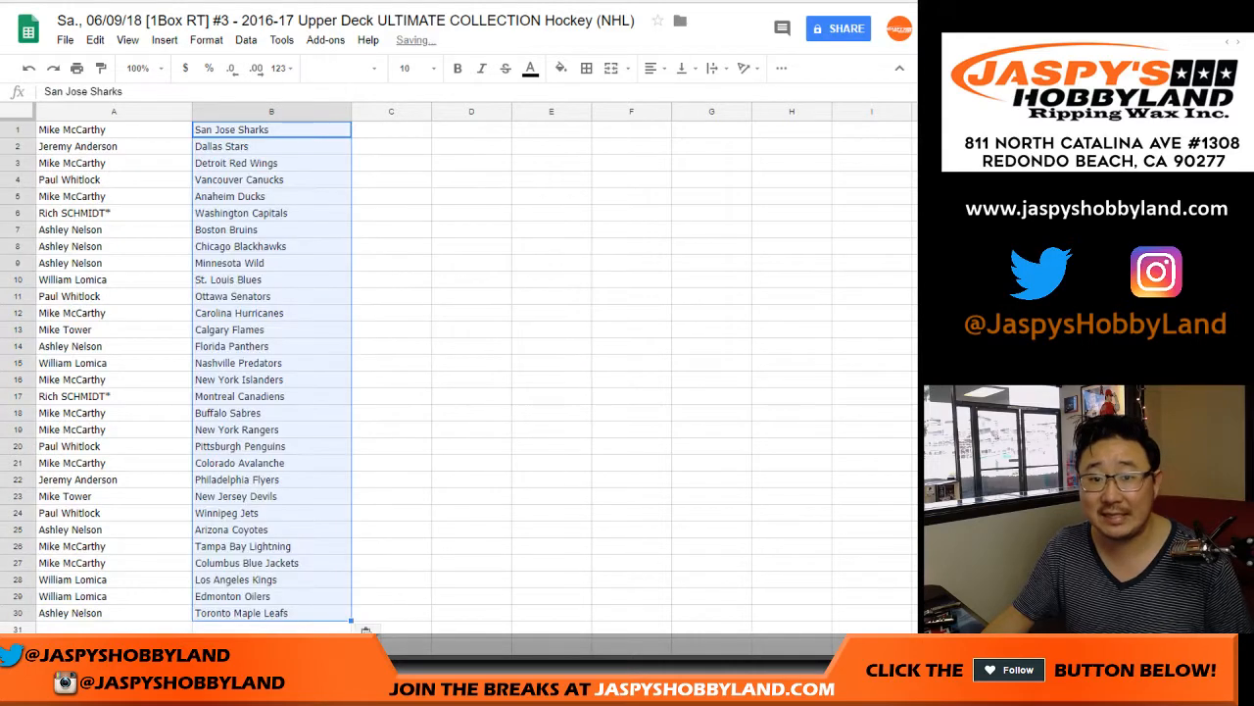
Step: Select every cell in the sheet and enlarge the font to size 14
left_click(344, 68)
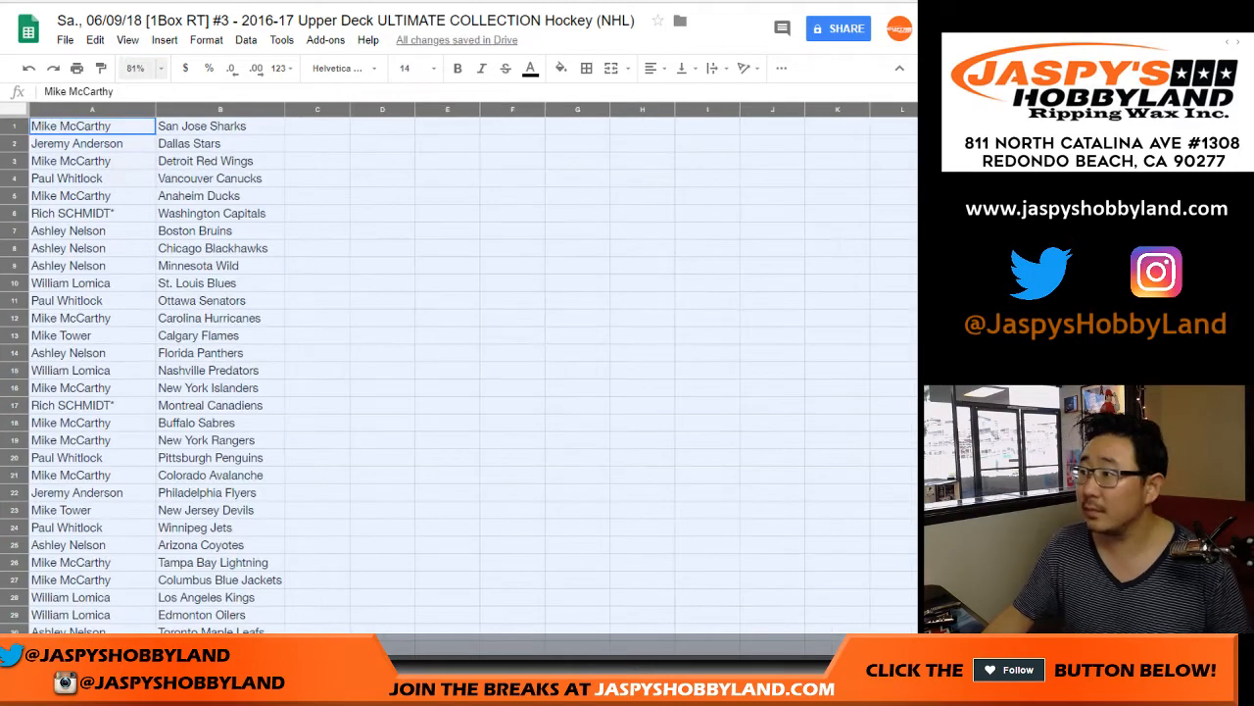
left_click(142, 67)
type("79")
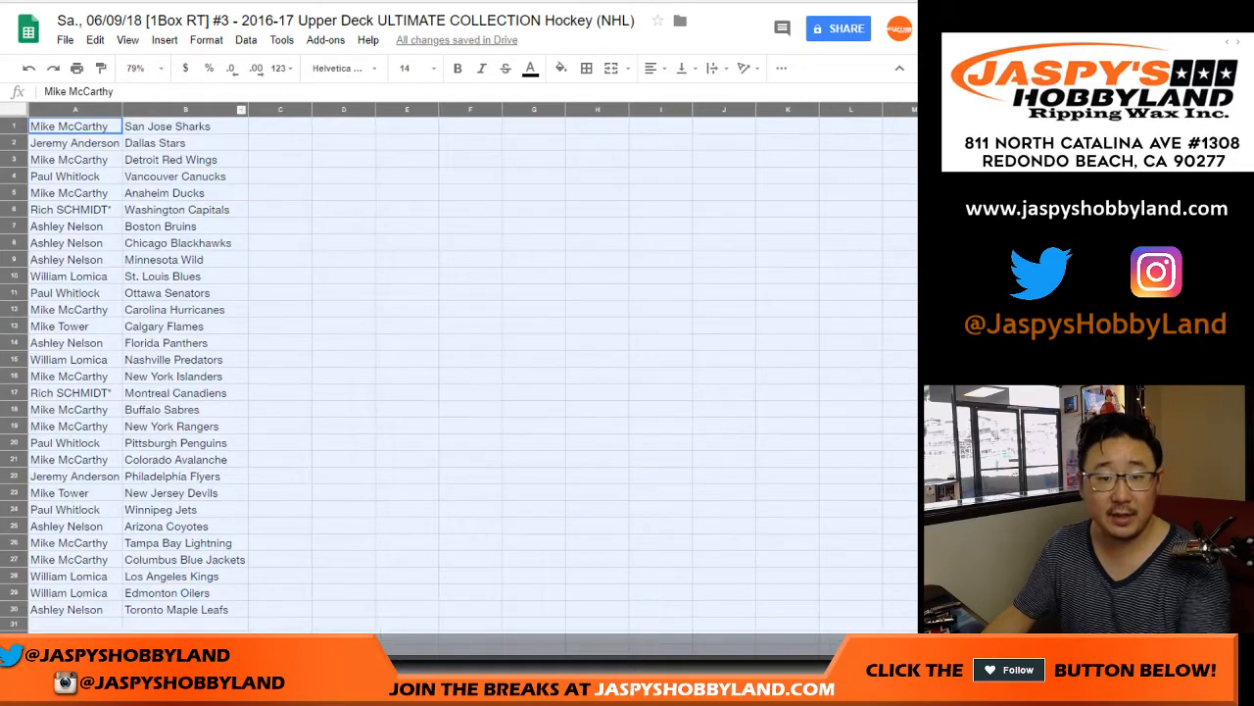
left_click(75, 142)
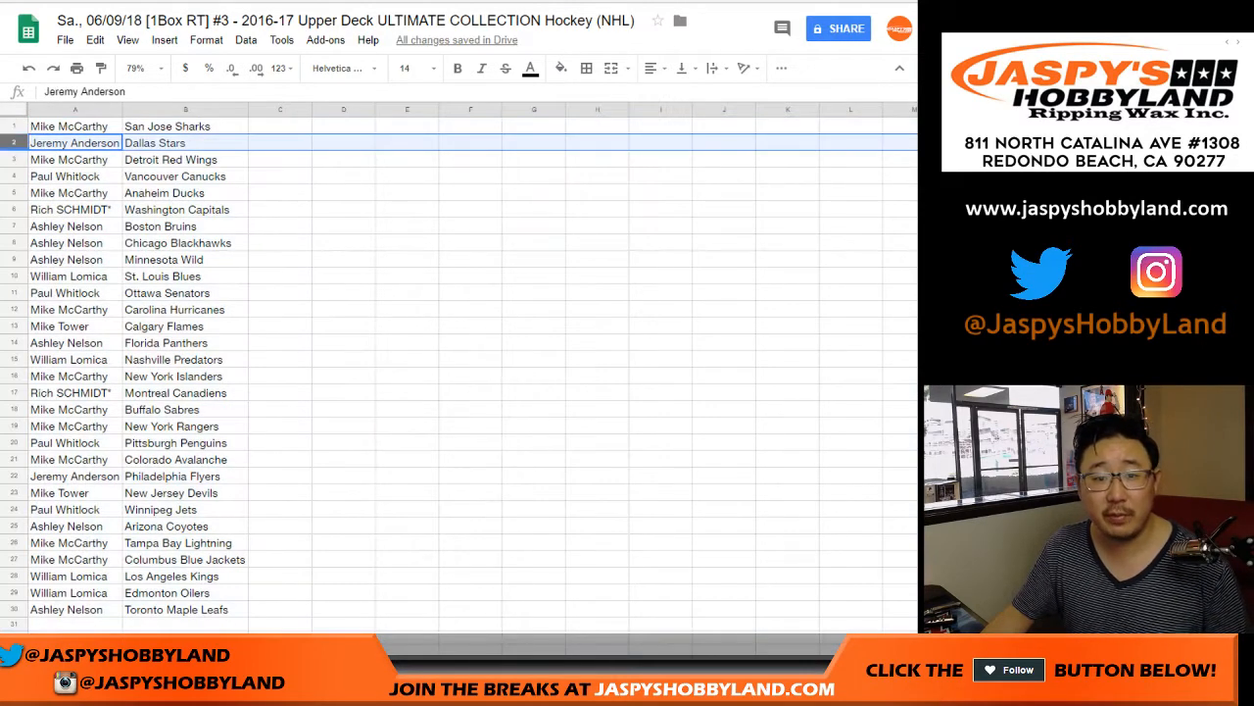
left_click(65, 176)
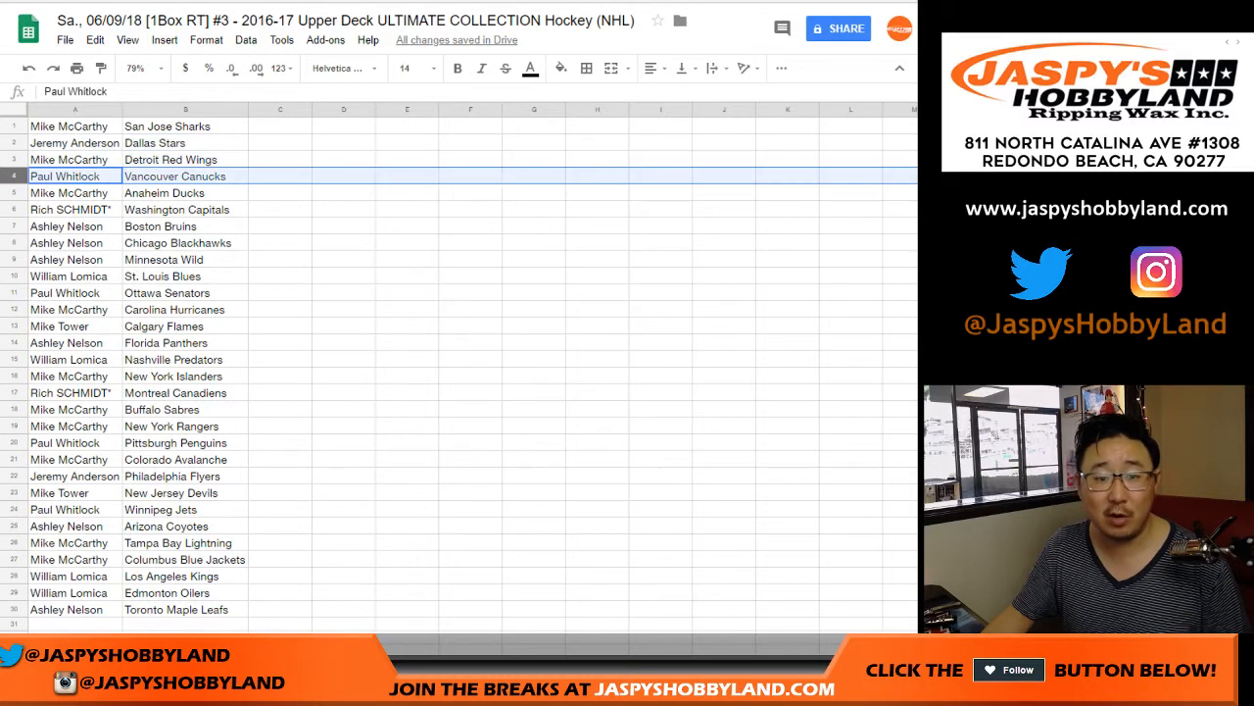
left_click(74, 192)
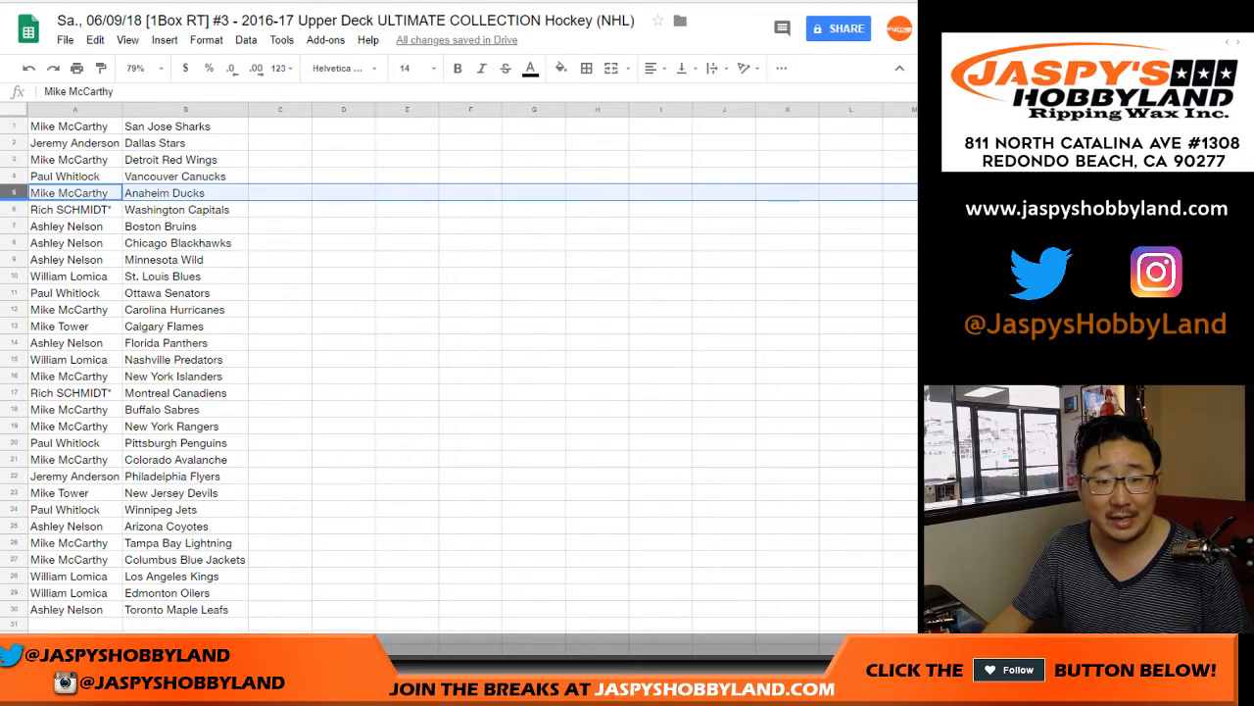
left_click(73, 209)
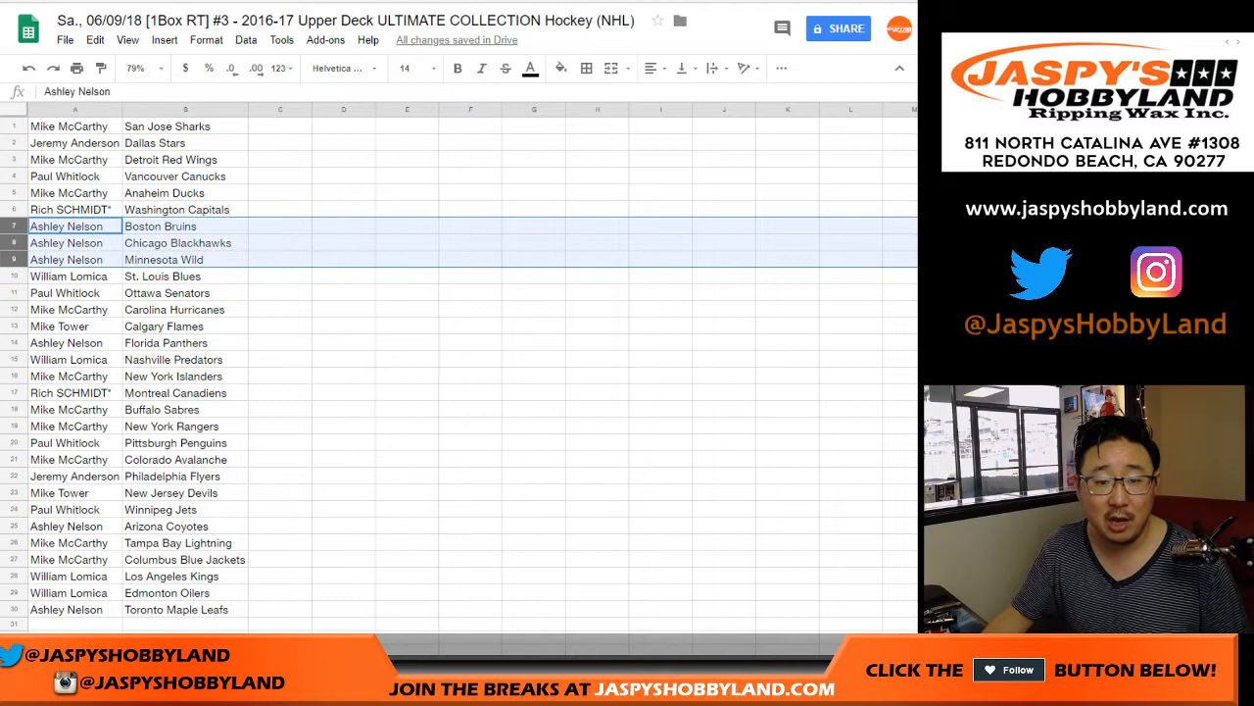
left_click(65, 292)
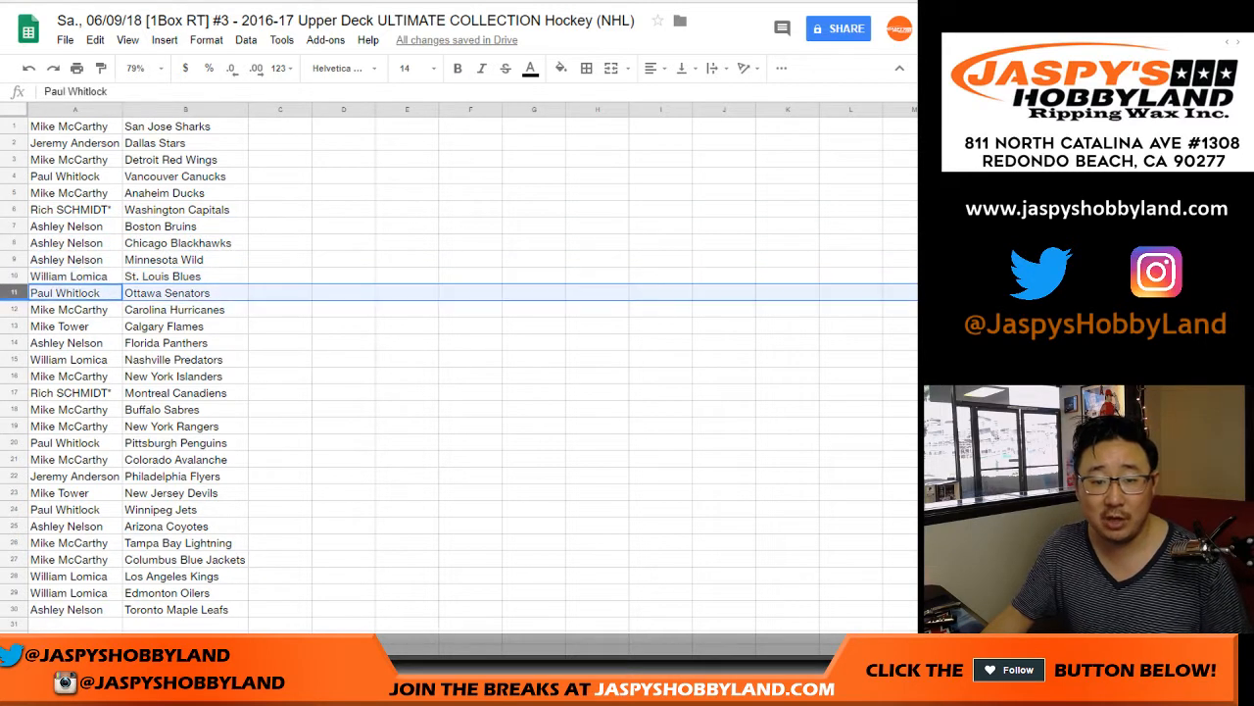
left_click(68, 309)
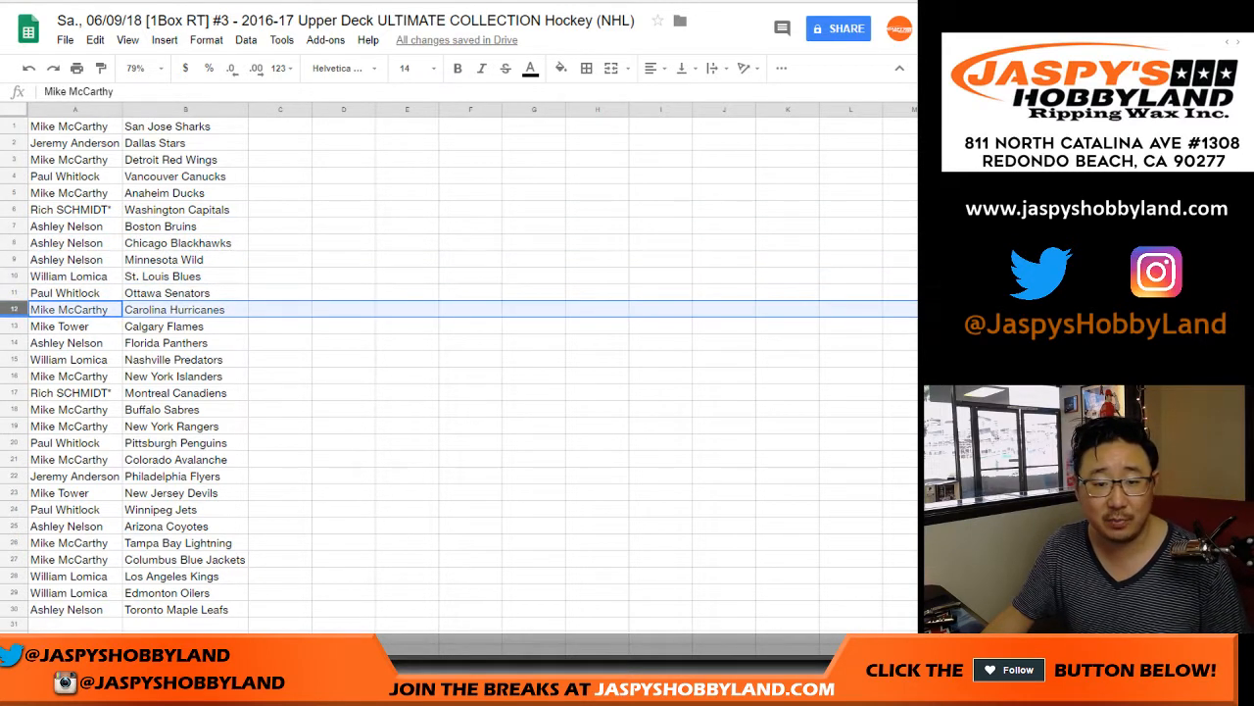
left_click(68, 342)
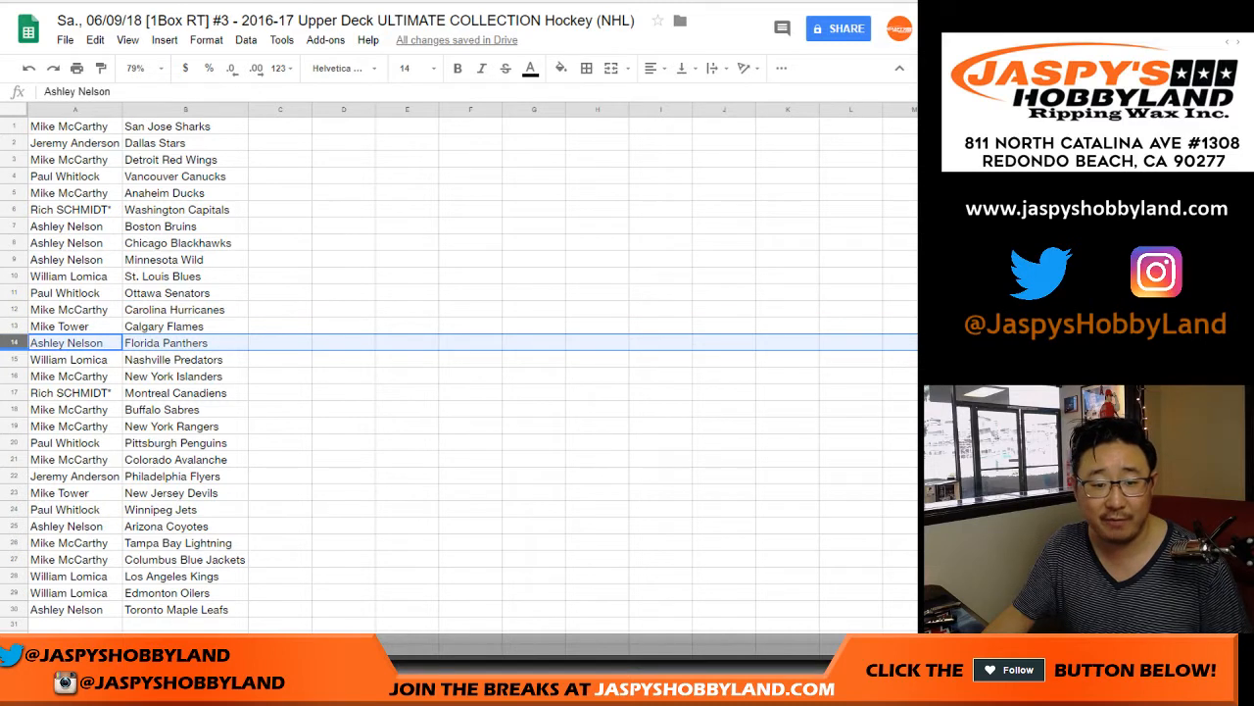
left_click(68, 375)
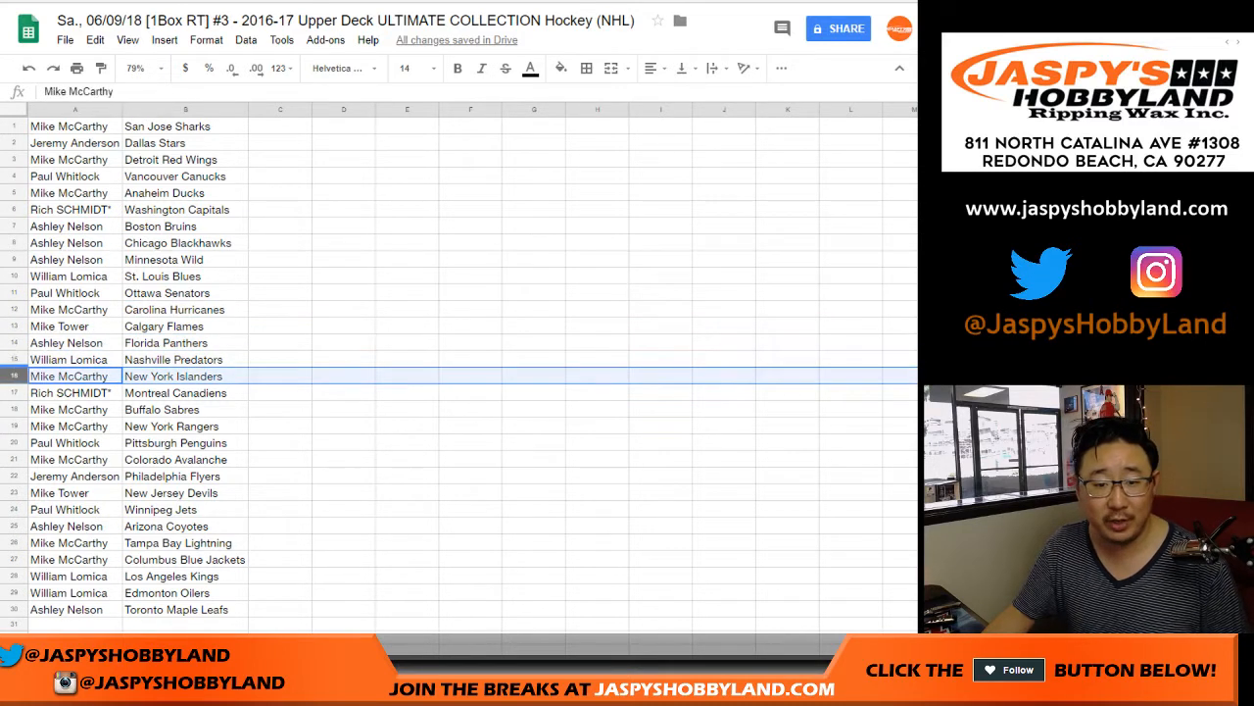
left_click(68, 342)
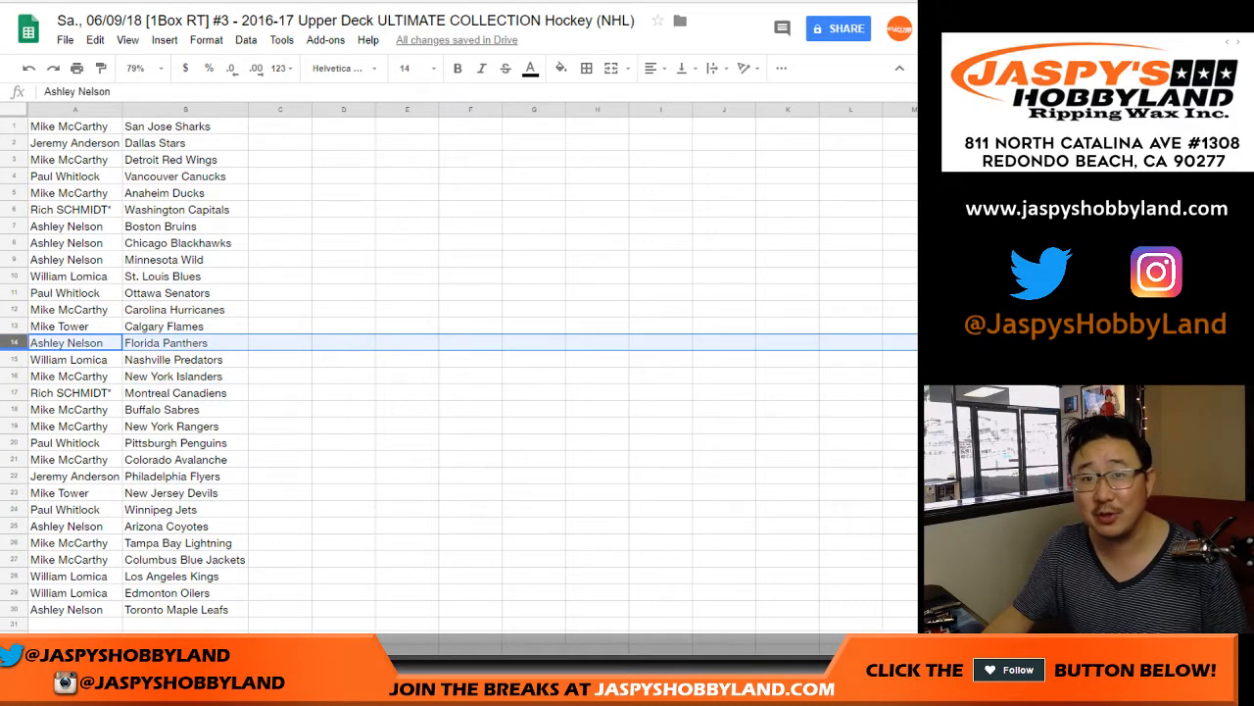
left_click(69, 375)
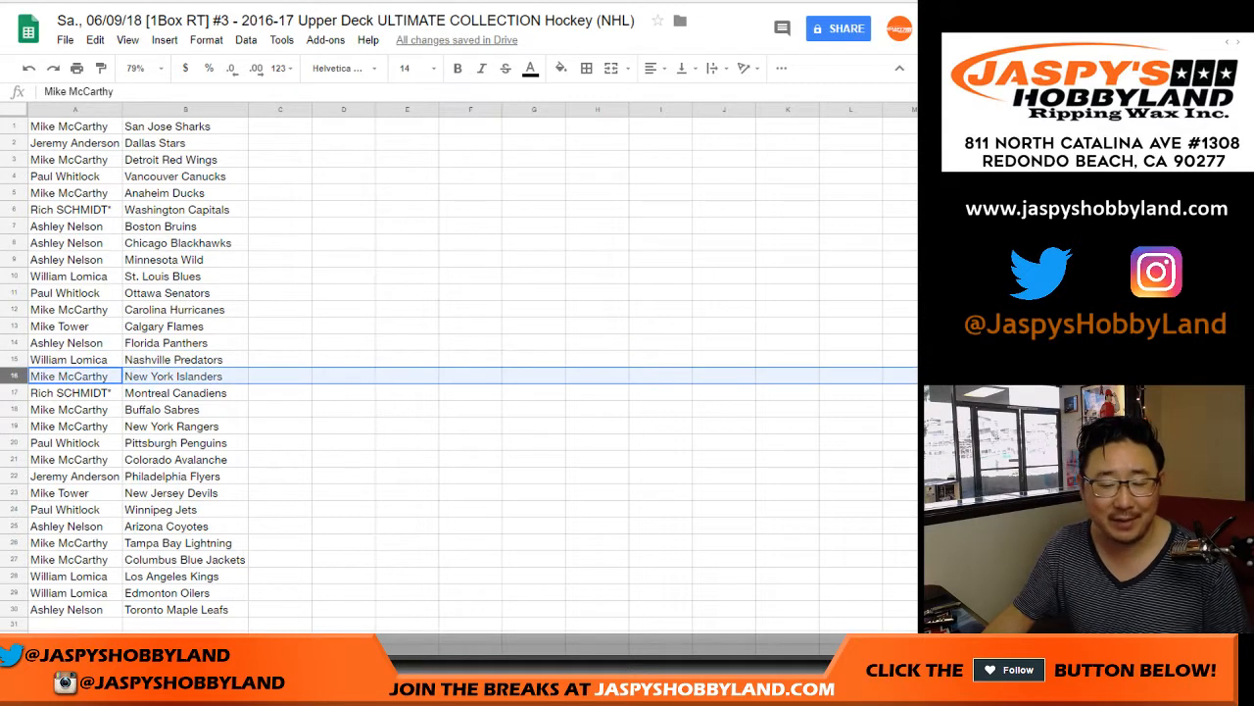
left_click(69, 392)
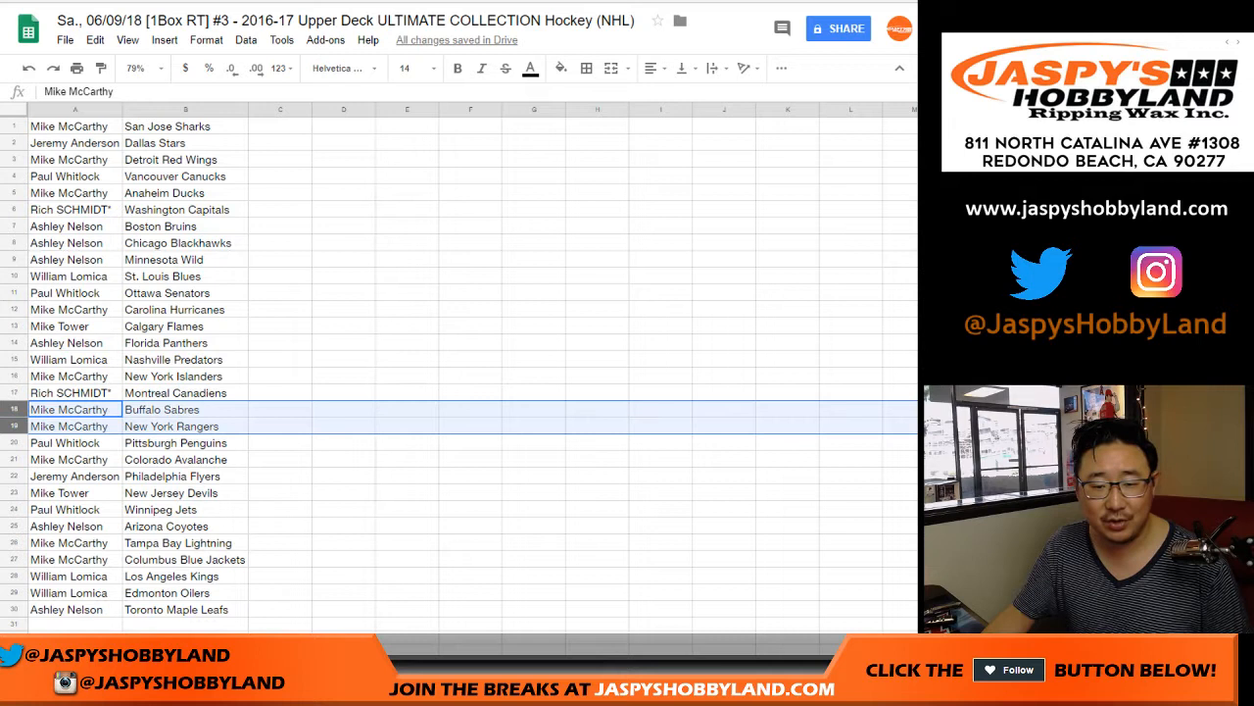
left_click(69, 442)
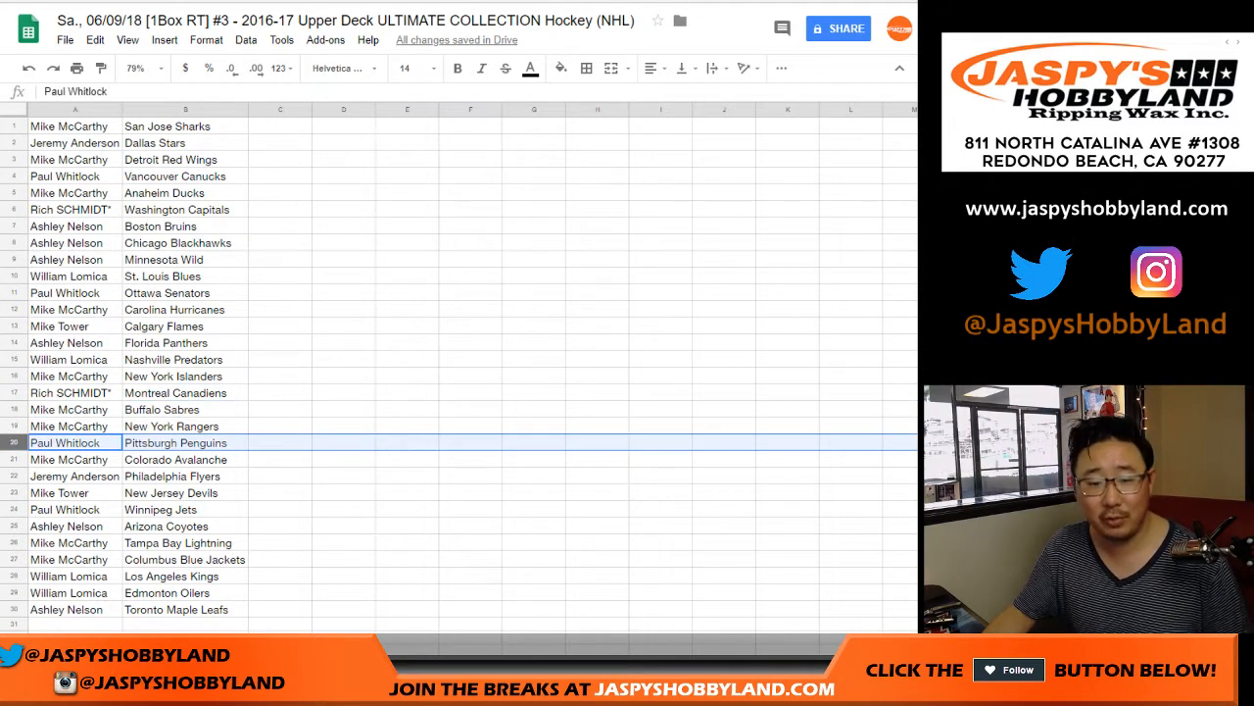
left_click(68, 458)
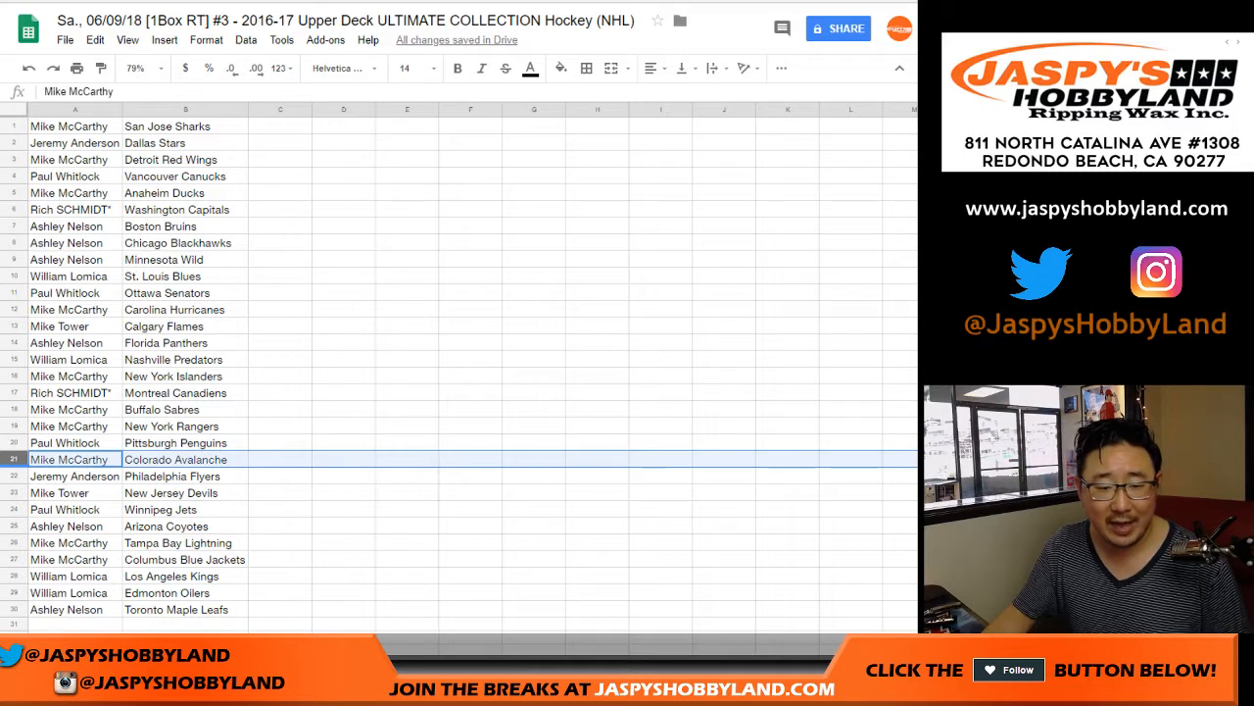
left_click(69, 492)
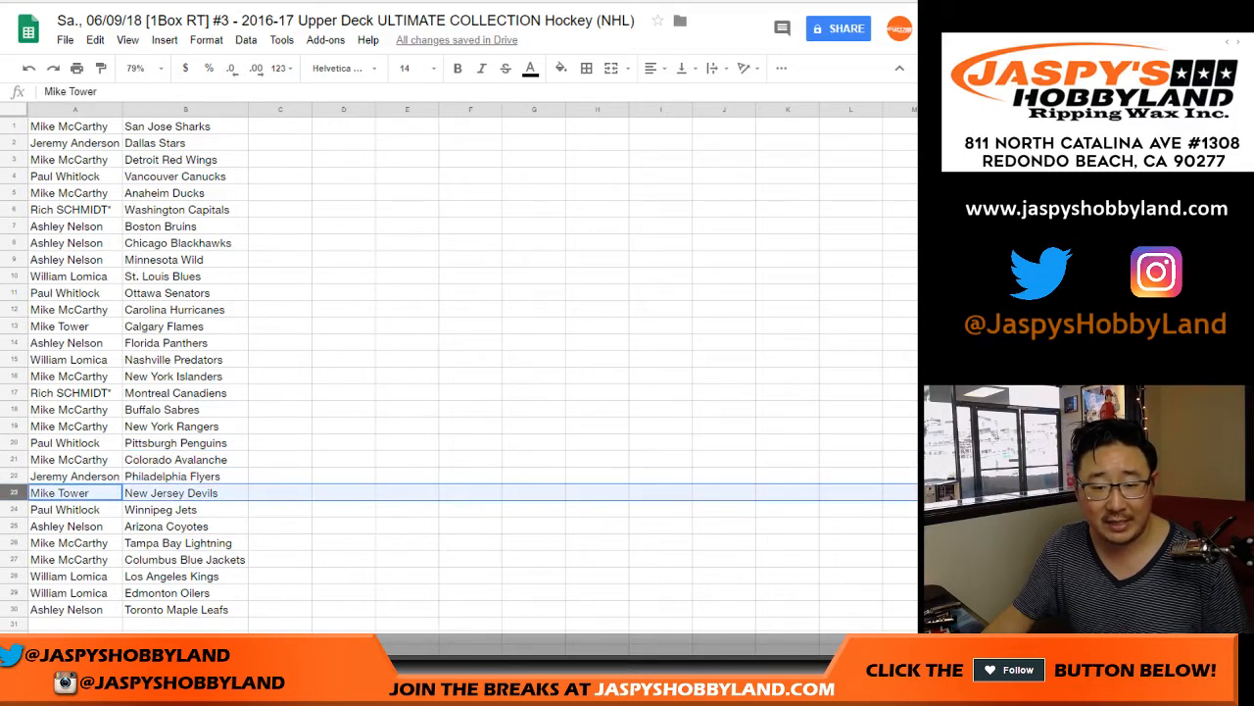
left_click(66, 527)
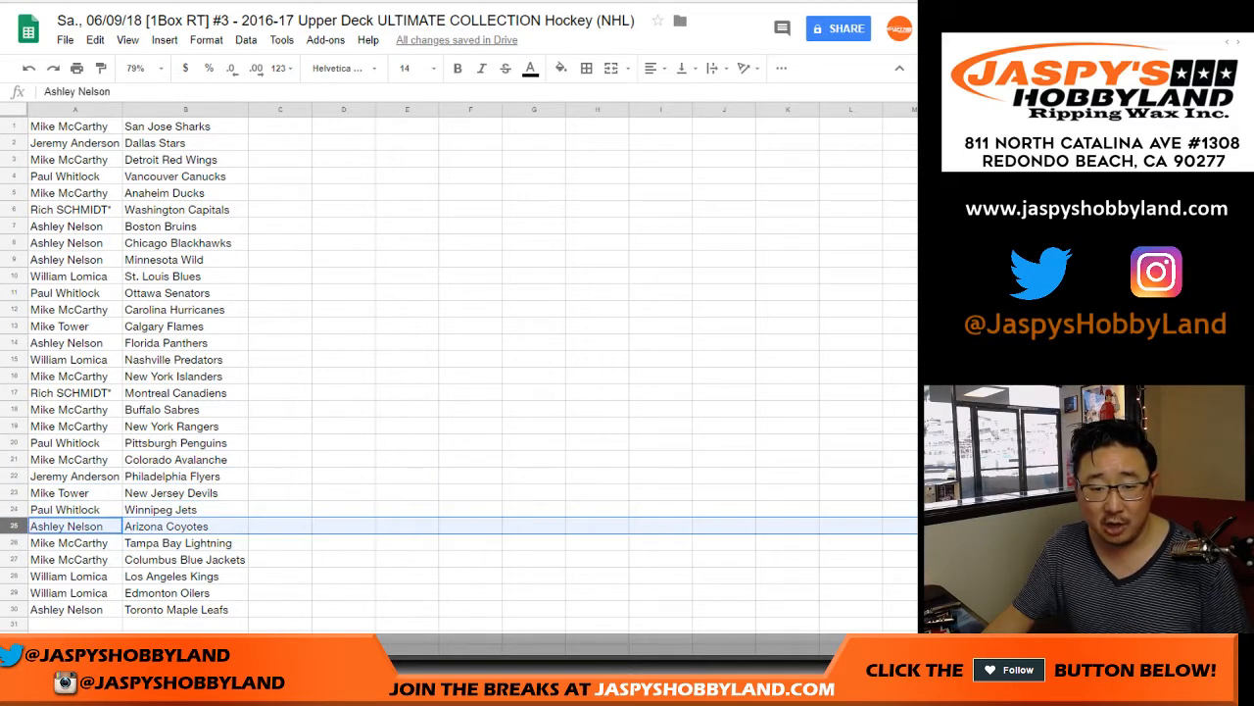
left_click(69, 542)
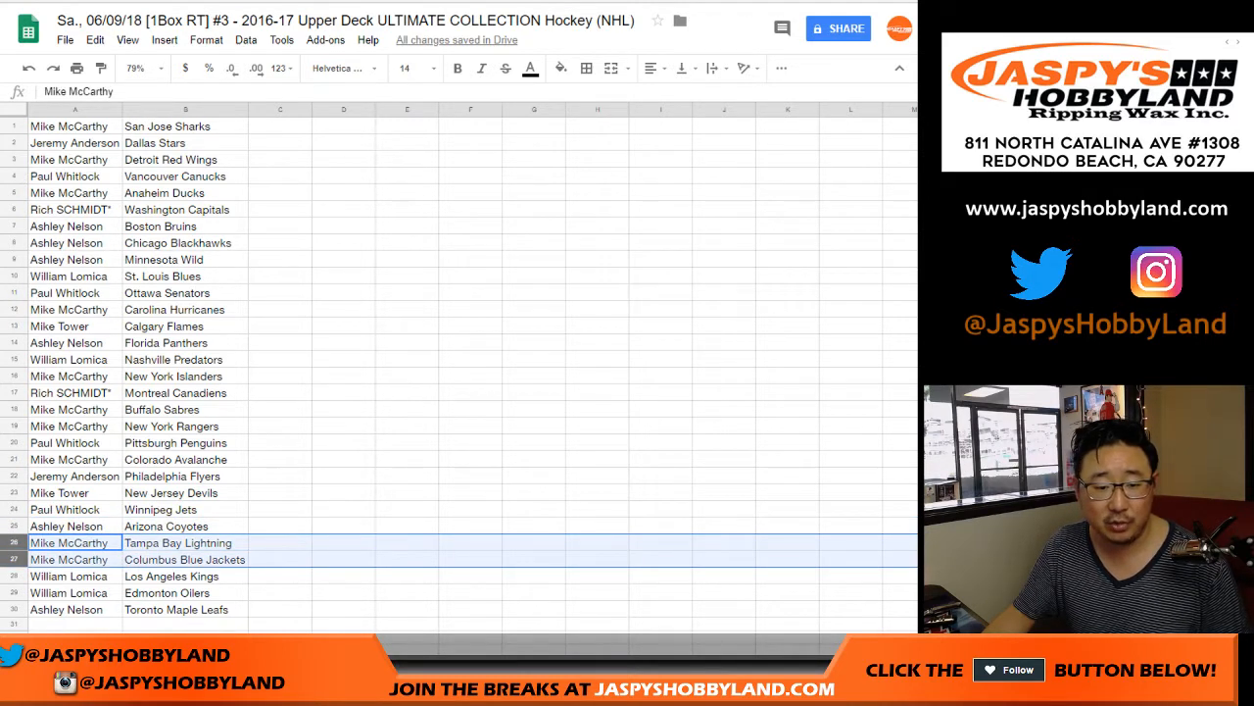
left_click(69, 575)
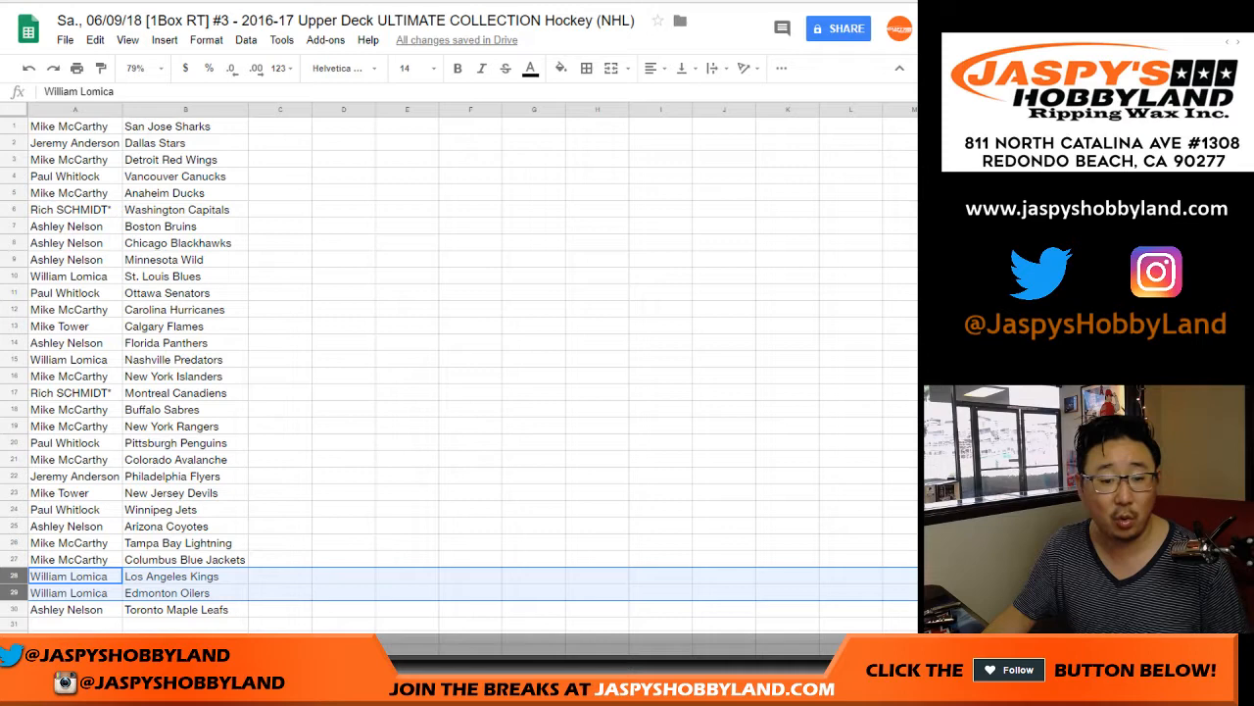
left_click(65, 609)
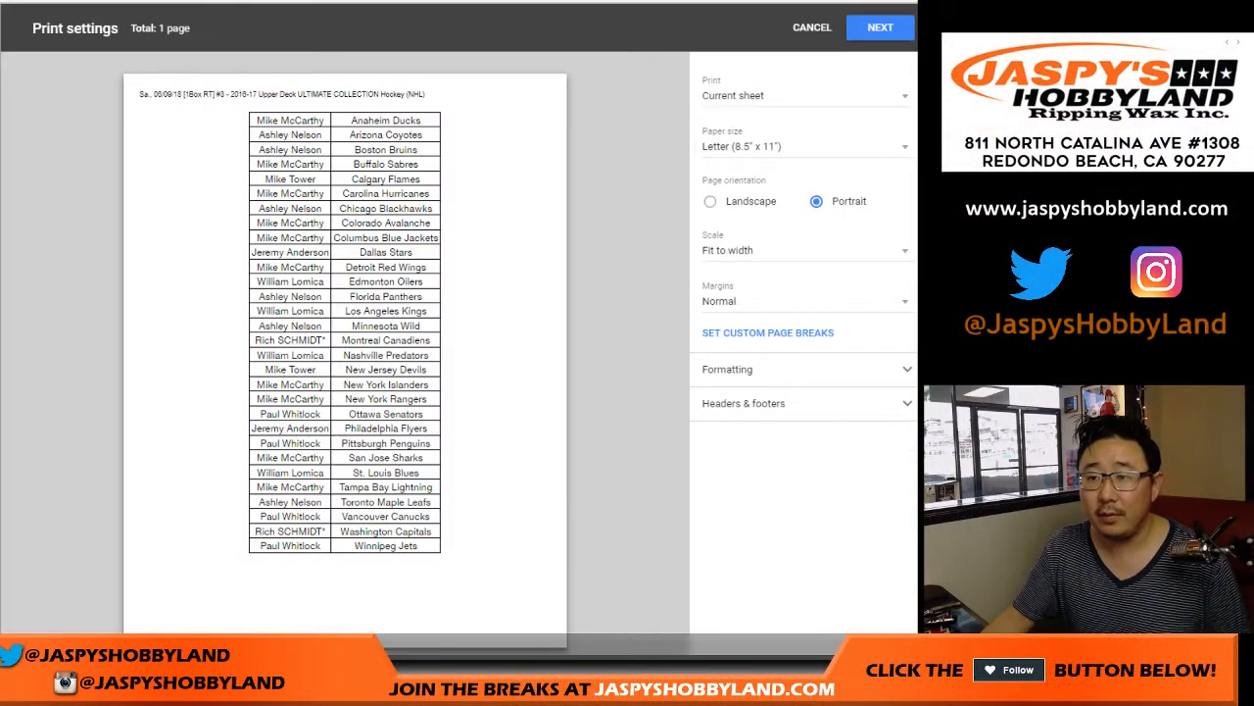
Step: Cancel the print preview to return to the bordered, team-sorted pairings
left_click(811, 26)
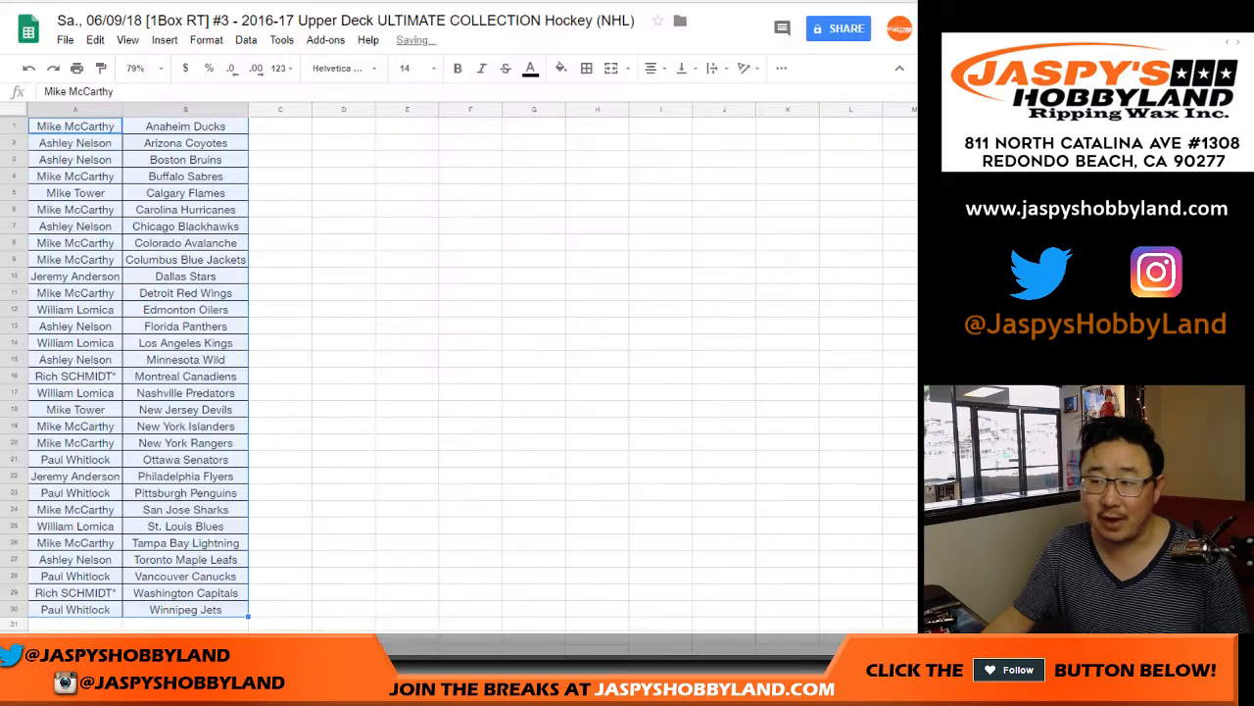